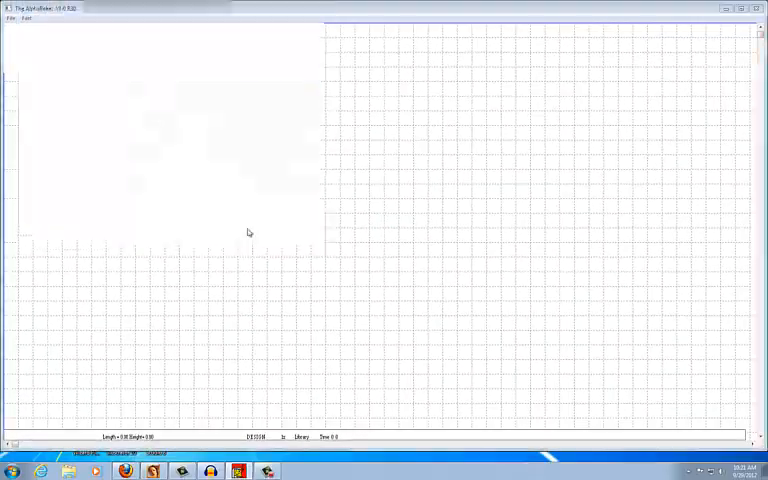
Stitch the word Baker in blue on the grid, then clear it back to height 2.00.
{"action": "left_click_drag", "start_coordinate": [236, 76], "coordinate": [256, 122]}
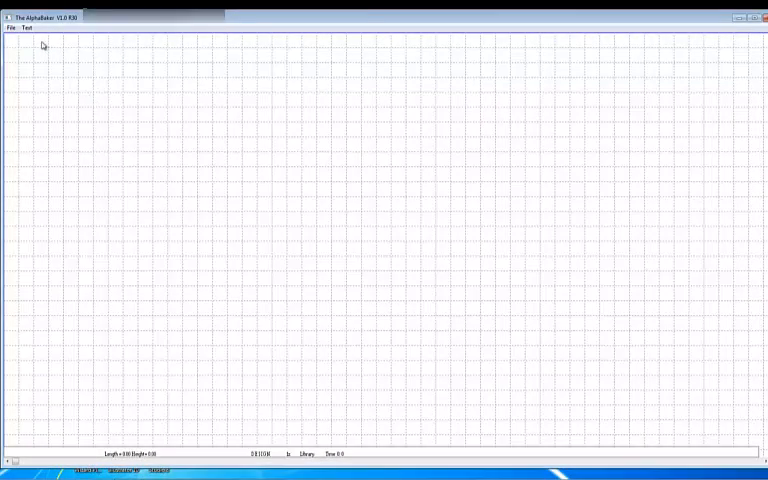
{"action": "left_click", "coordinate": [26, 28]}
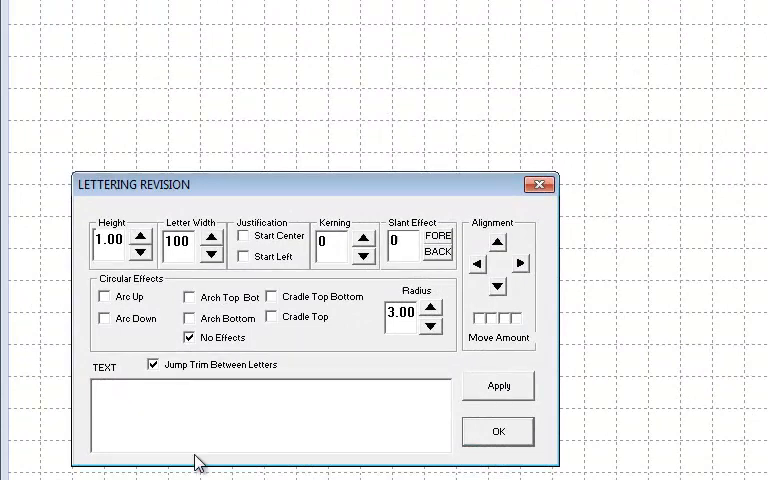
{"action": "type", "text": "Bak"}
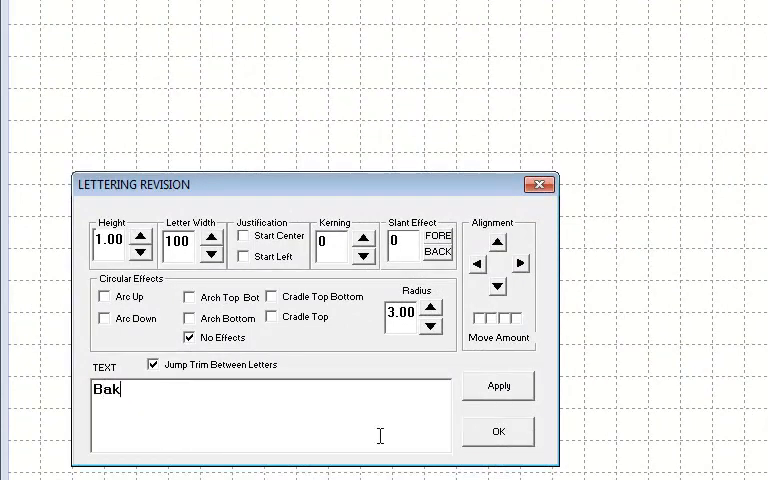
{"action": "left_click", "coordinate": [498, 386]}
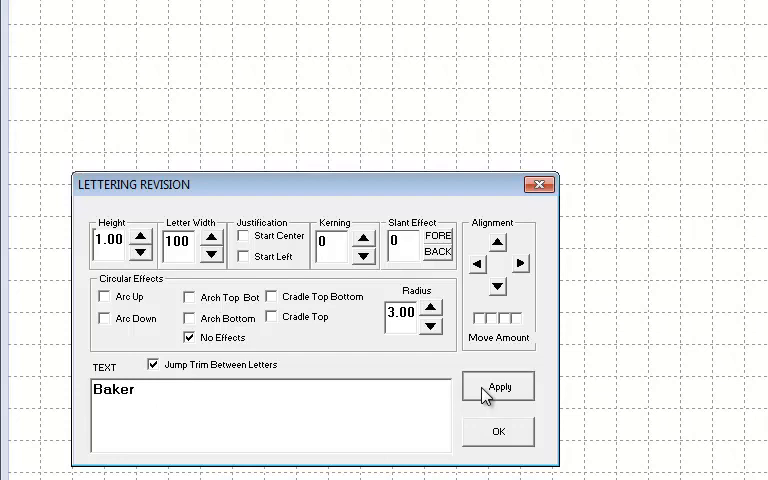
{"action": "left_click", "coordinate": [498, 386]}
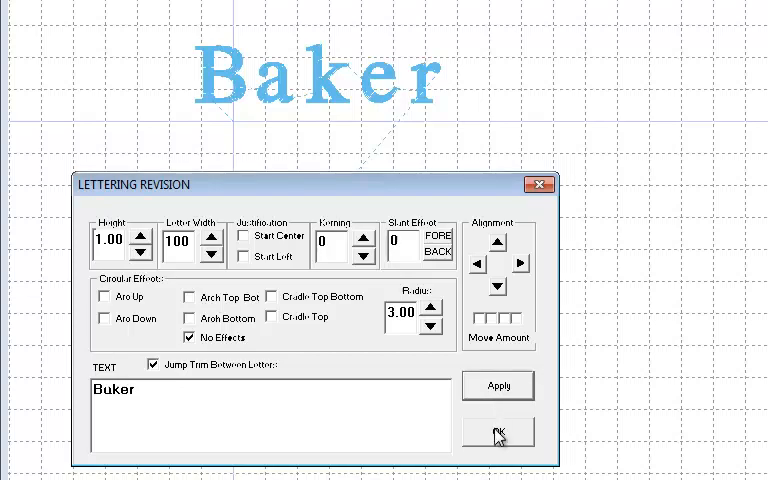
{"action": "left_click", "coordinate": [496, 432]}
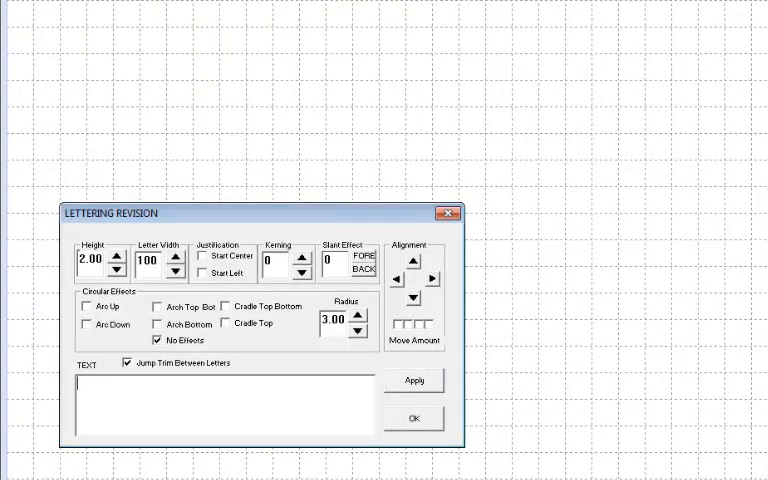
Stitch the script monogram letters A and B in blue on the grid.
{"action": "type", "text": "A"}
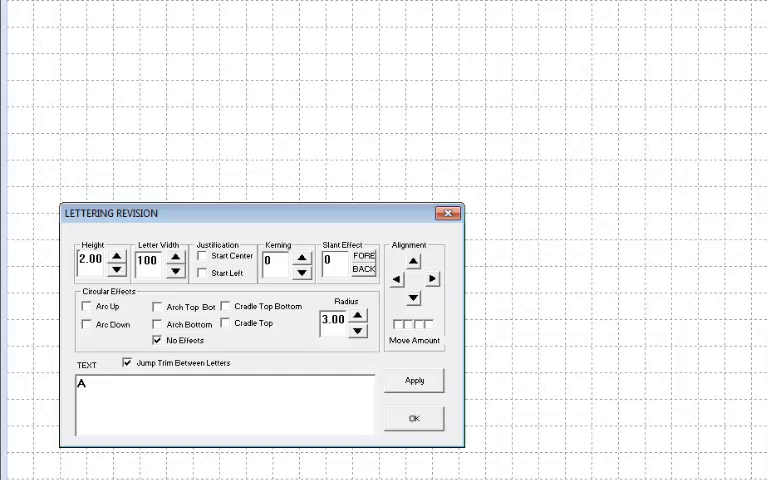
{"action": "type", "text": "BC"}
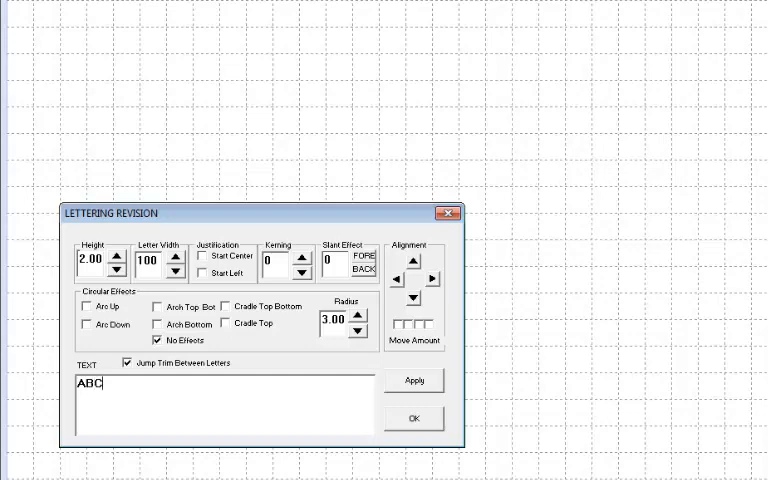
{"action": "left_click", "coordinate": [412, 380]}
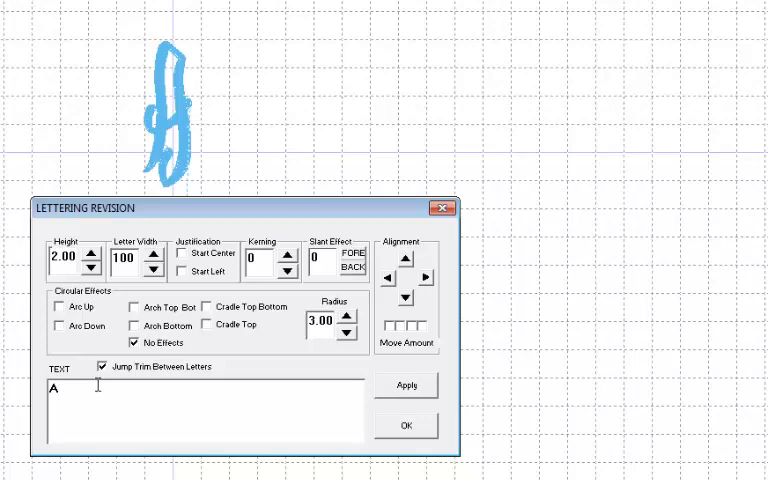
{"action": "type", "text": "B"}
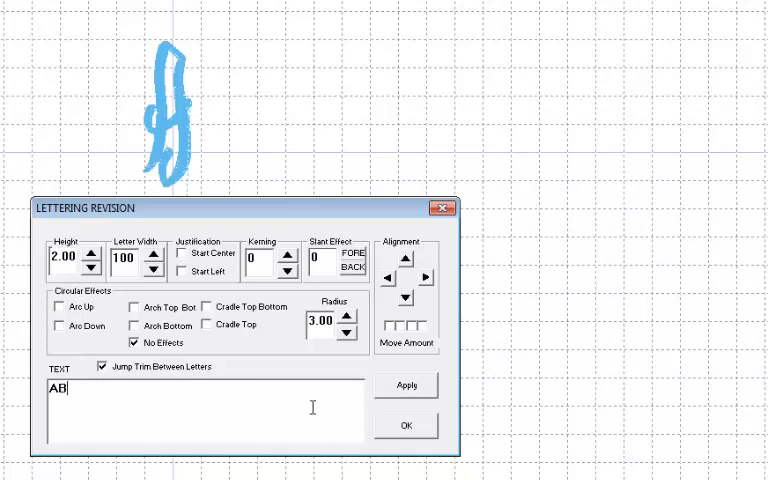
{"action": "left_click", "coordinate": [404, 384]}
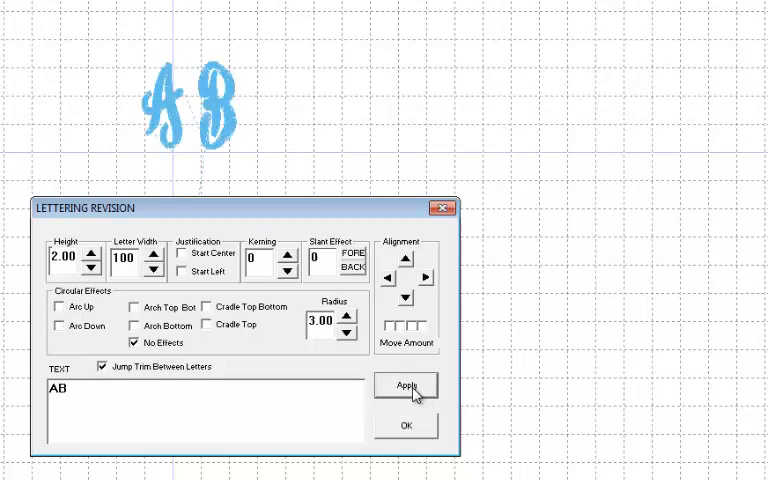